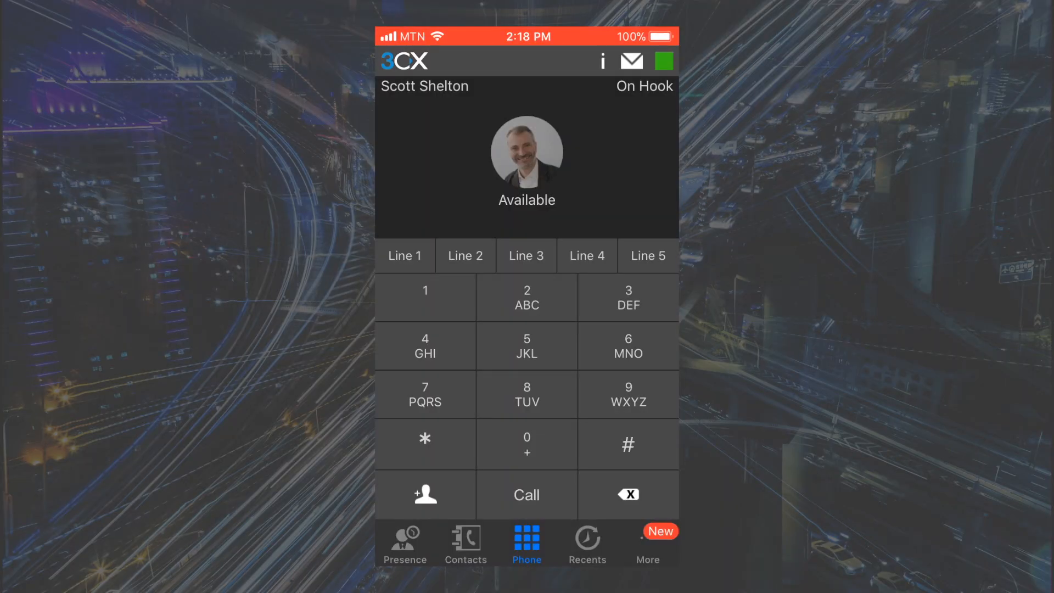
Start provisioning the app from a QR code via the More features list.
left_click(647, 543)
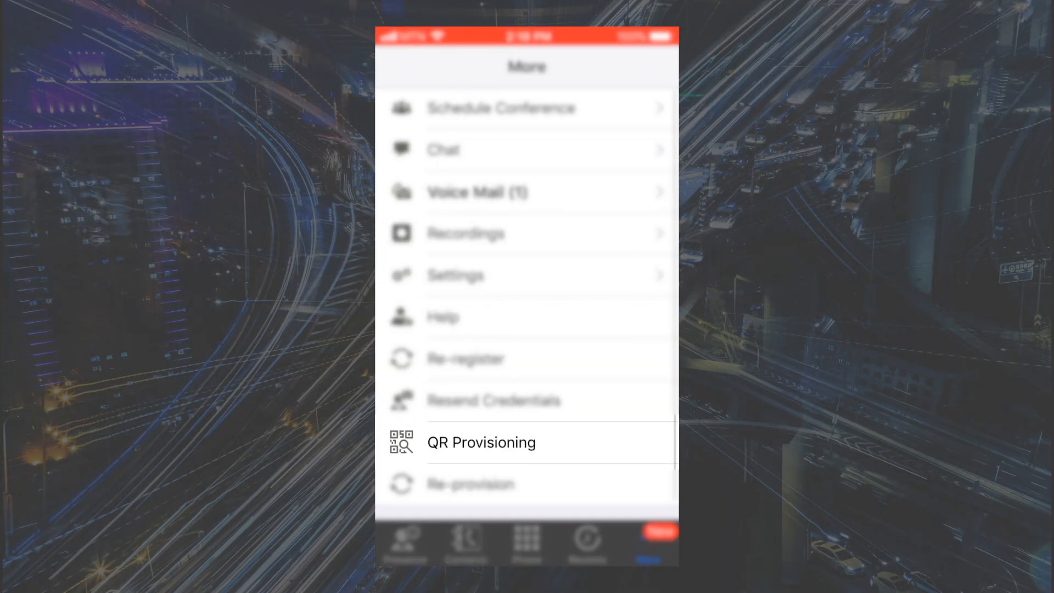
left_click(481, 443)
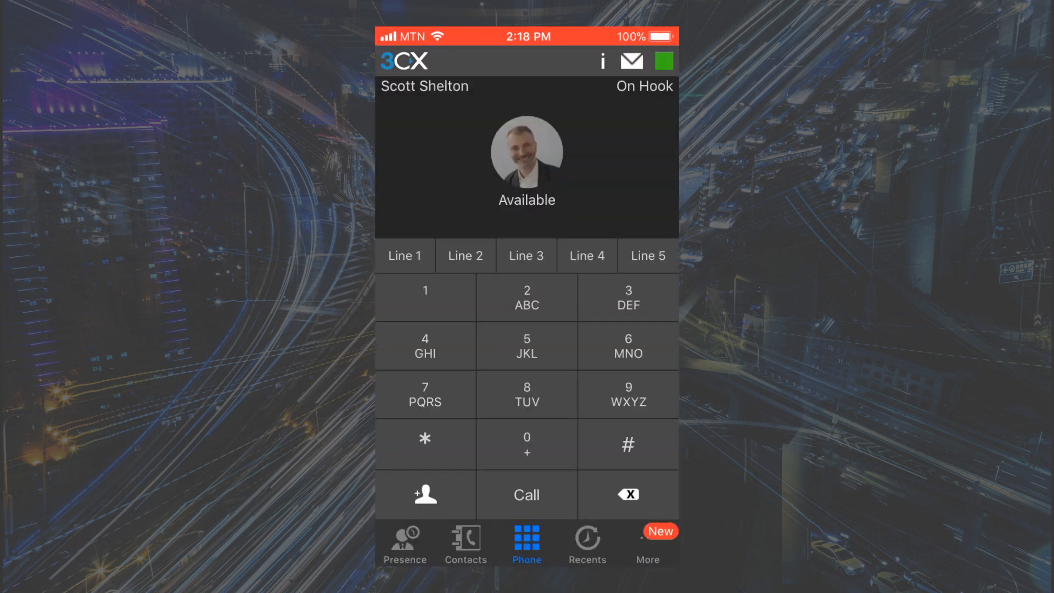
left_click(405, 543)
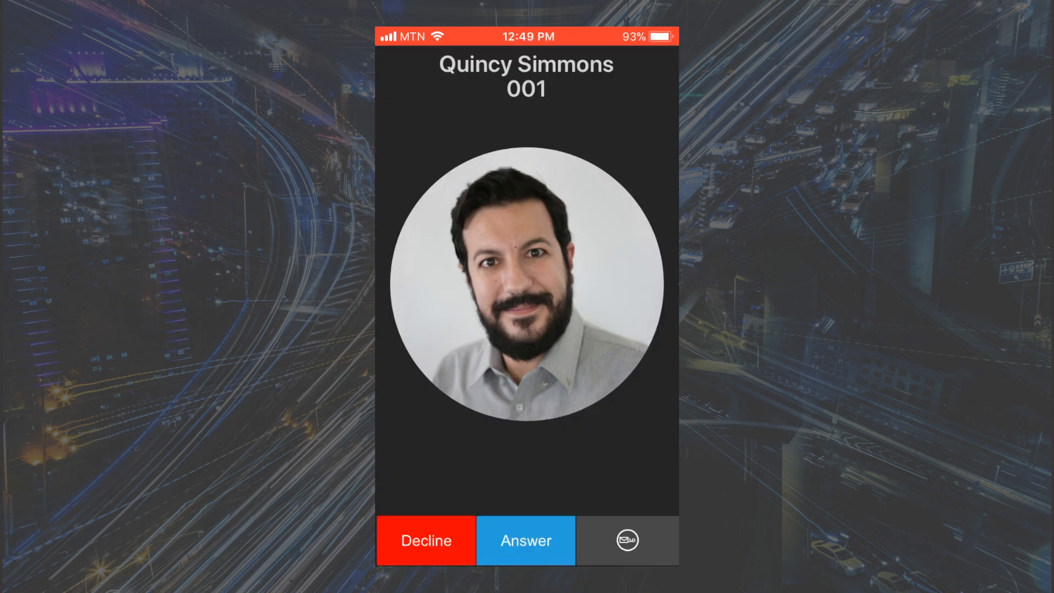
Answer the incoming call, then hang up.
left_click(526, 540)
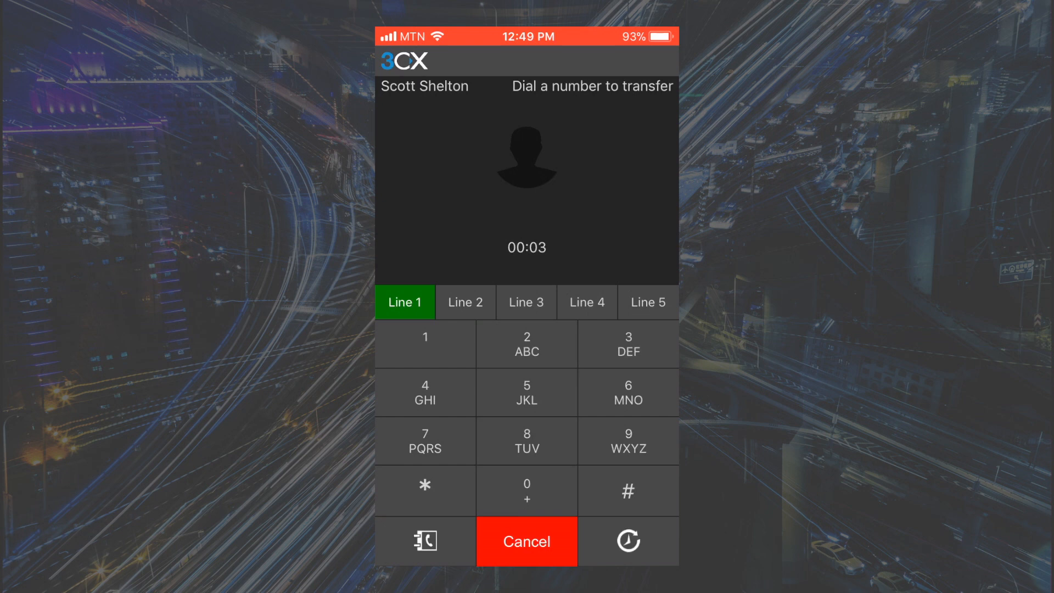
left_click(423, 540)
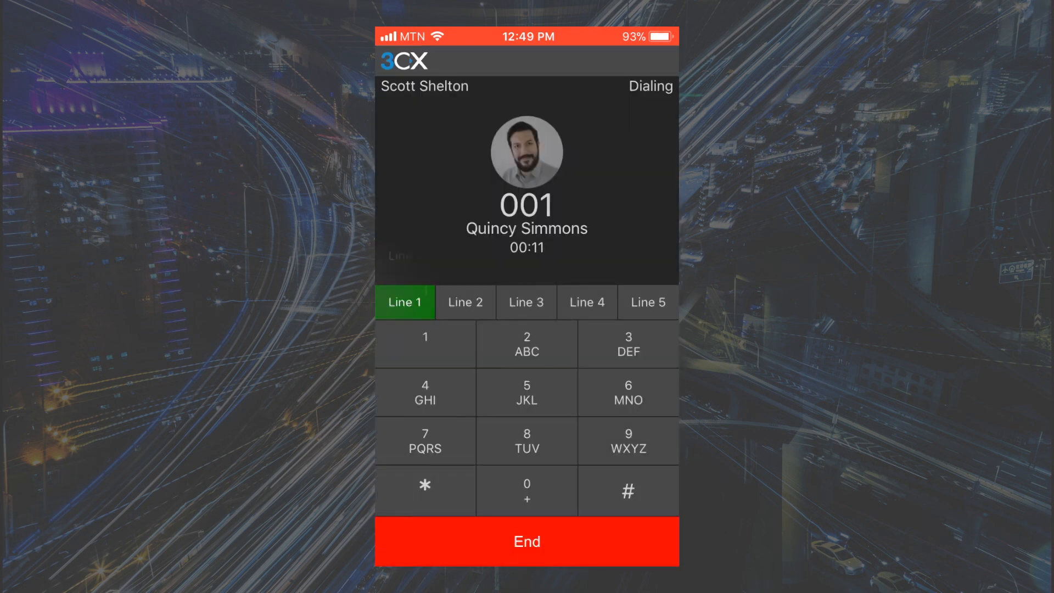
left_click(527, 541)
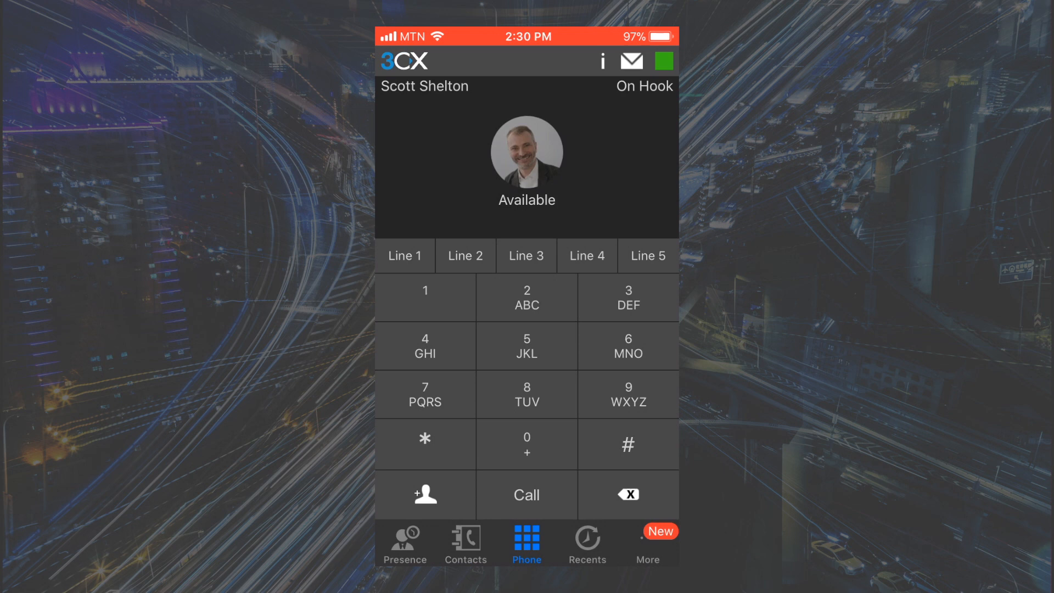
left_click(465, 543)
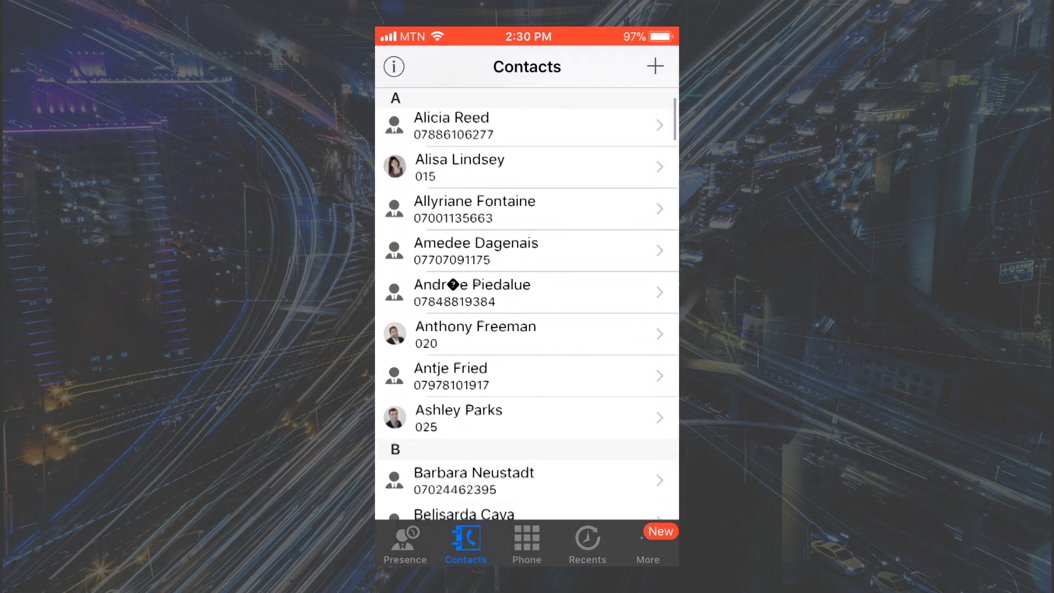
scroll("down", 3)
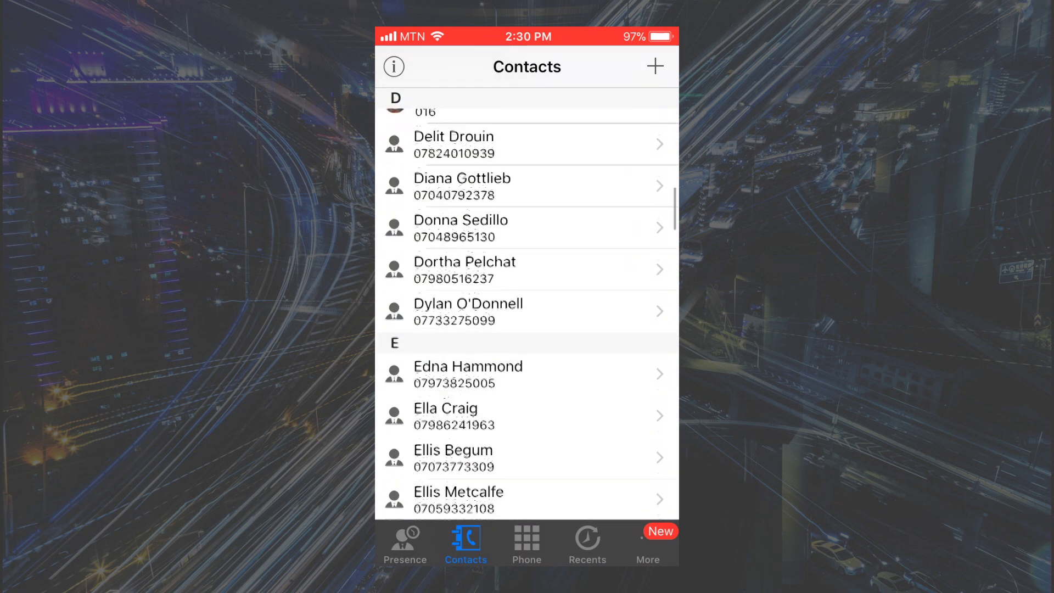
scroll("down", 3)
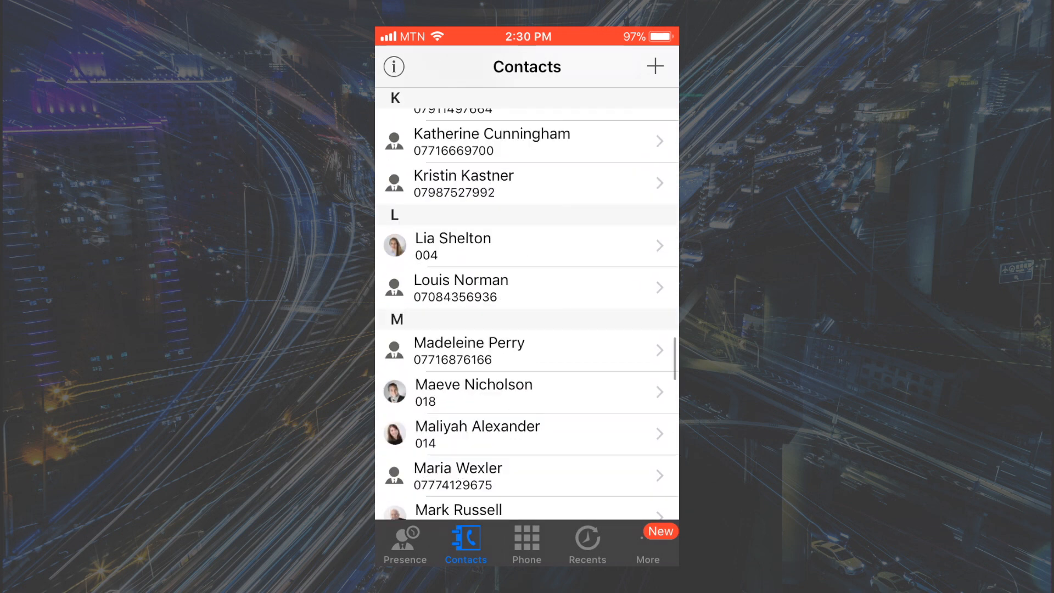
left_click(395, 245)
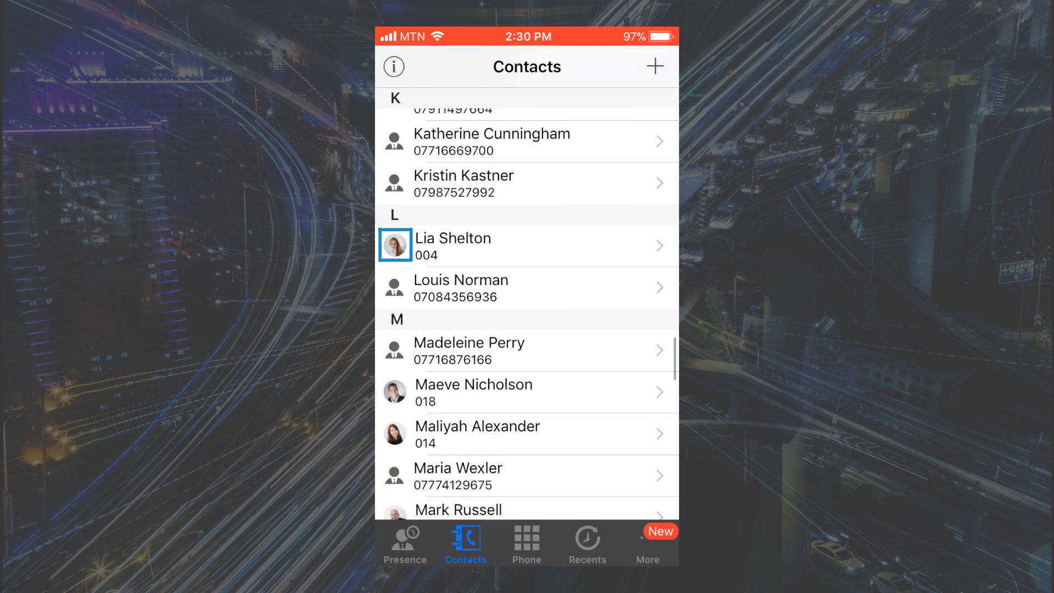
left_click(527, 246)
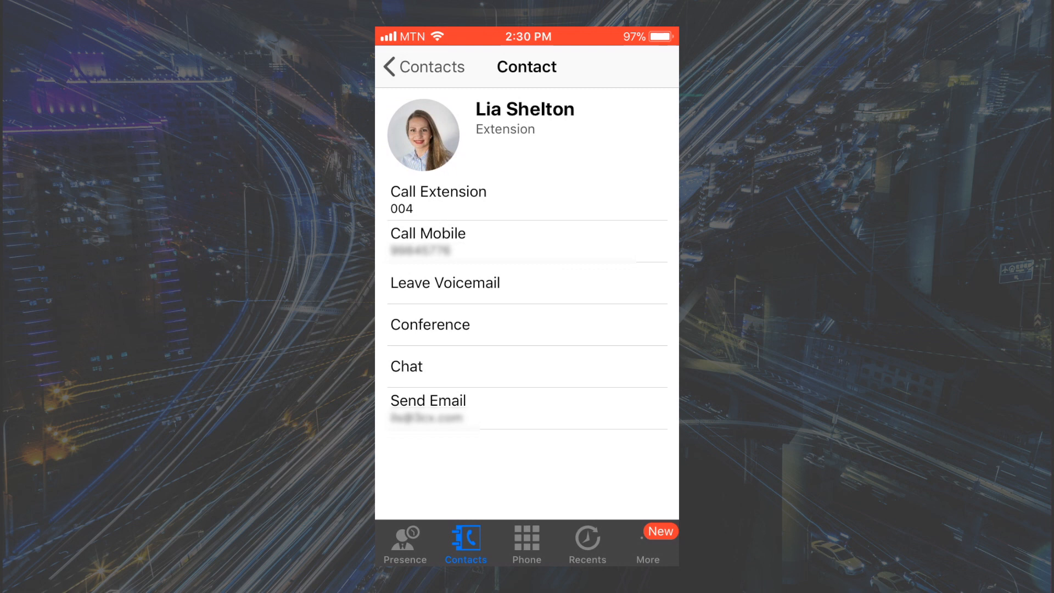
left_click(445, 283)
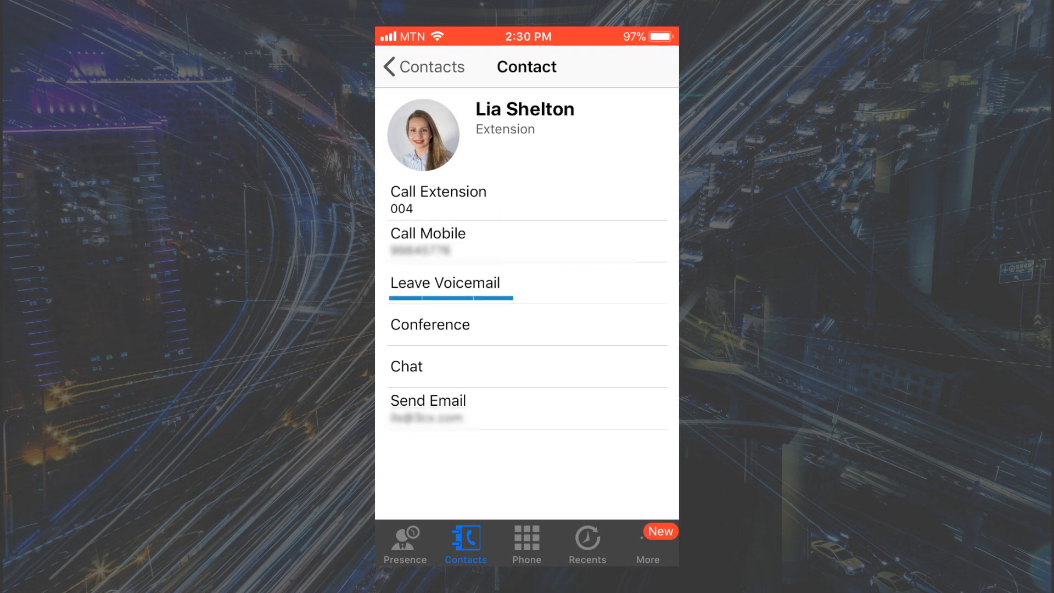
left_click(407, 366)
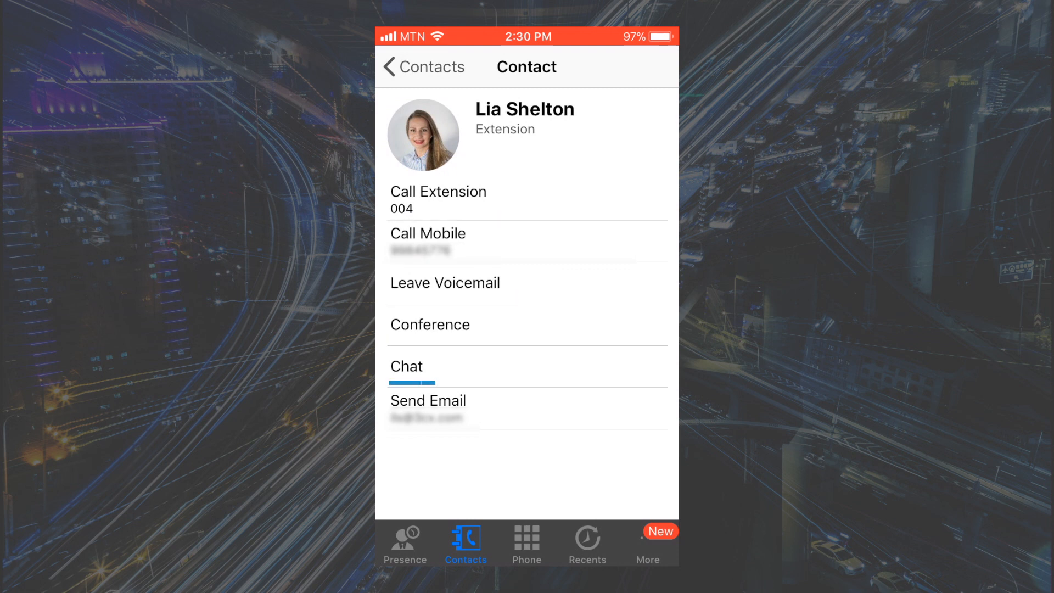
left_click(428, 401)
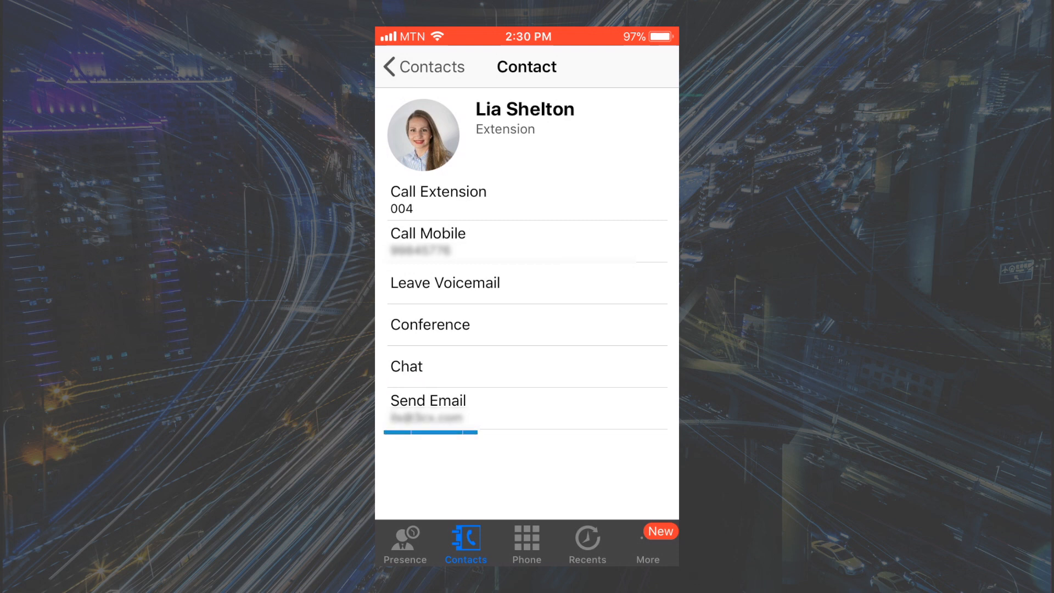
key("home")
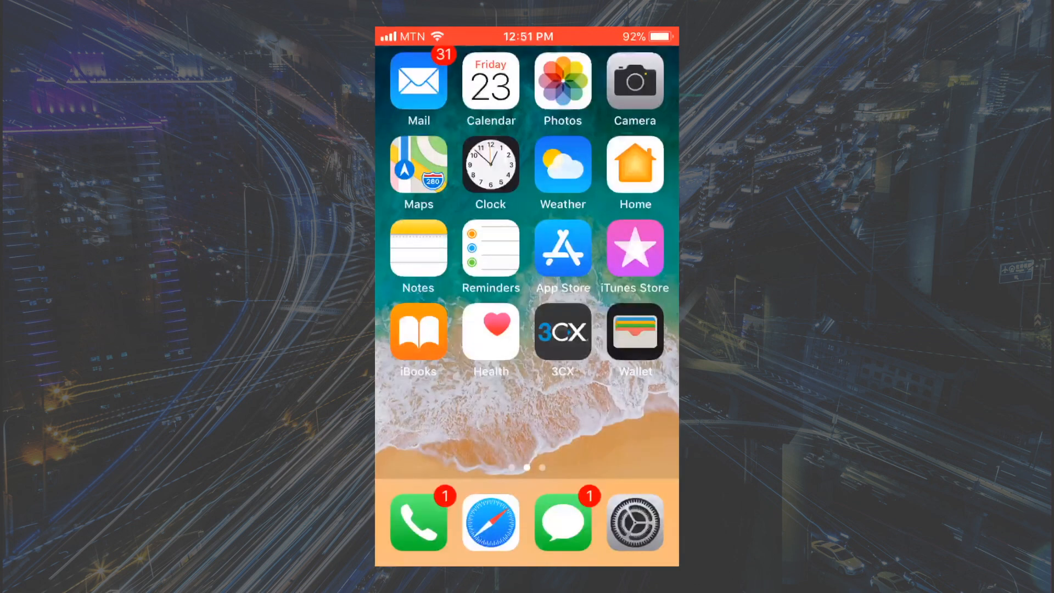
left_click(562, 331)
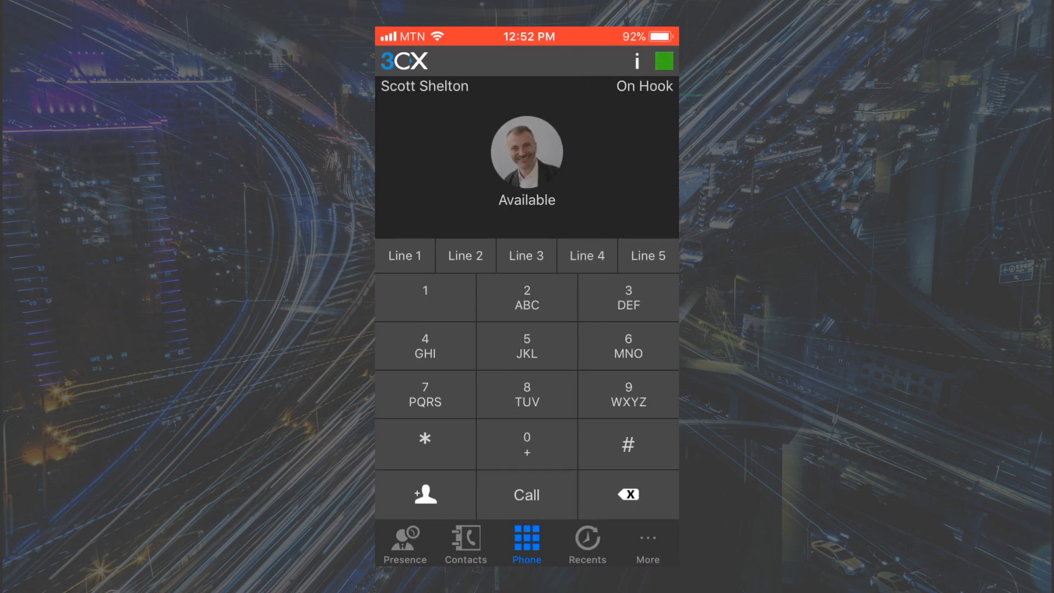
left_click(465, 544)
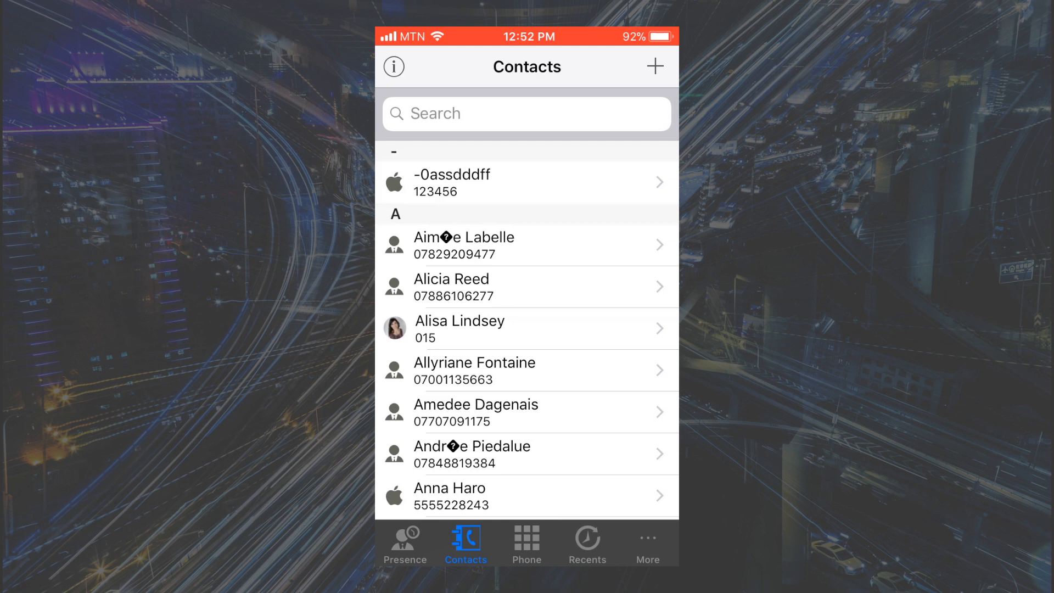
left_click(647, 543)
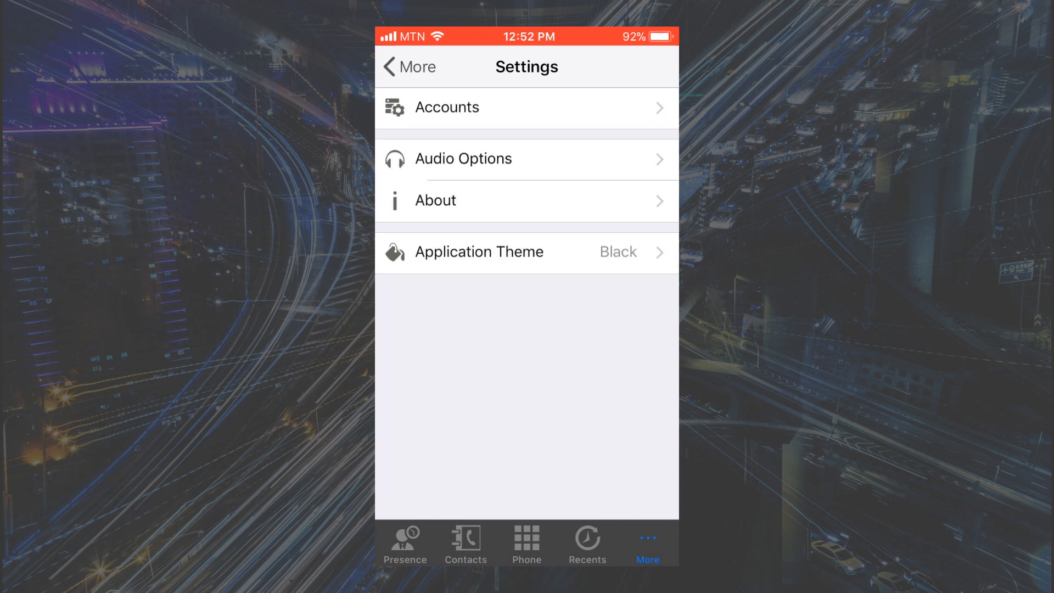
key("home")
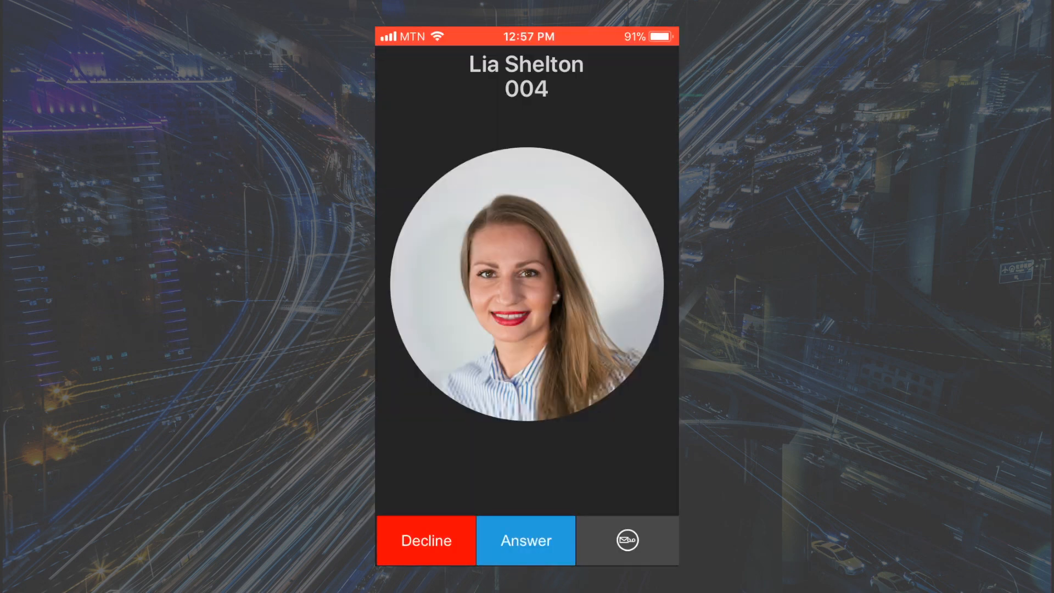
left_click(526, 540)
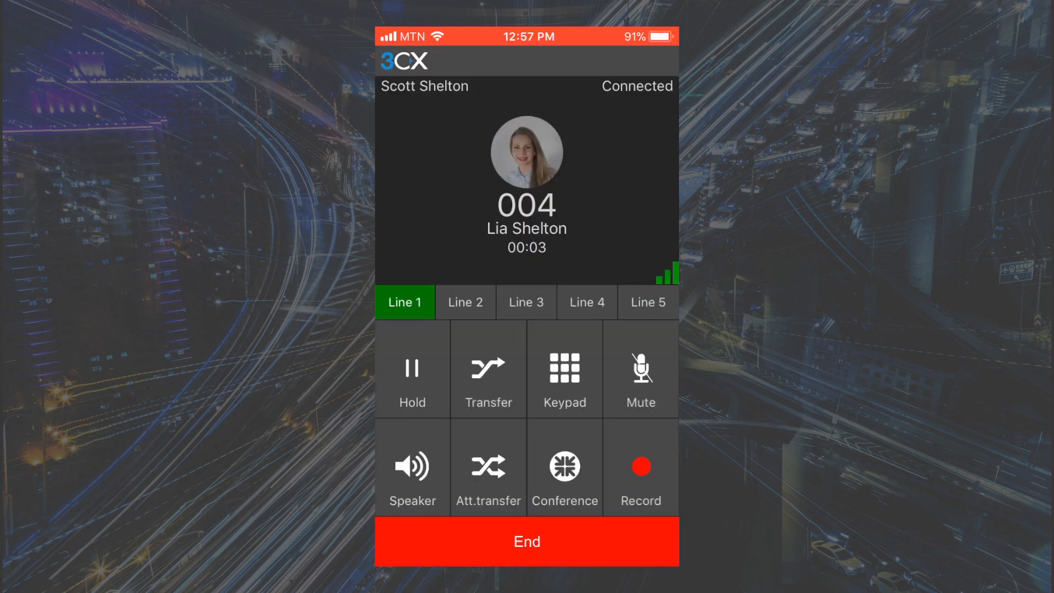
left_click(527, 541)
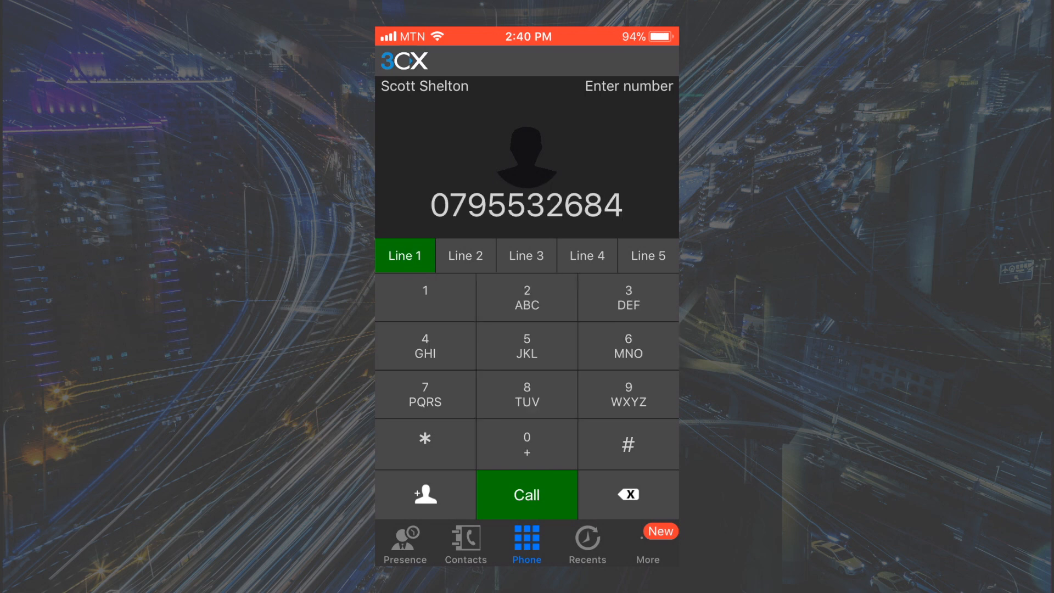
Filter Recents to answered calls, then missed calls, and return to the dial pad.
left_click(587, 544)
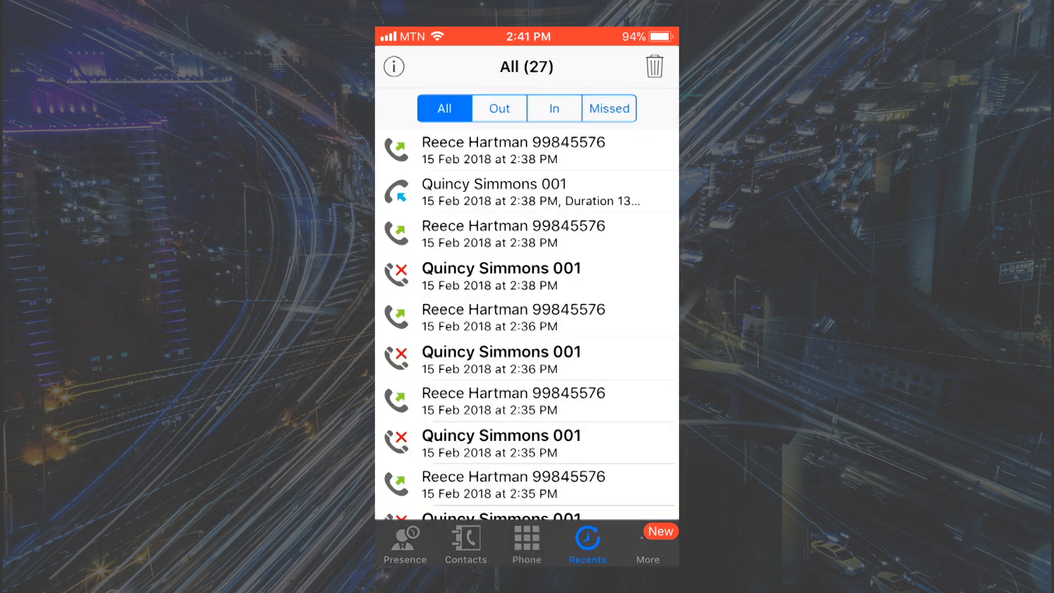
left_click(555, 109)
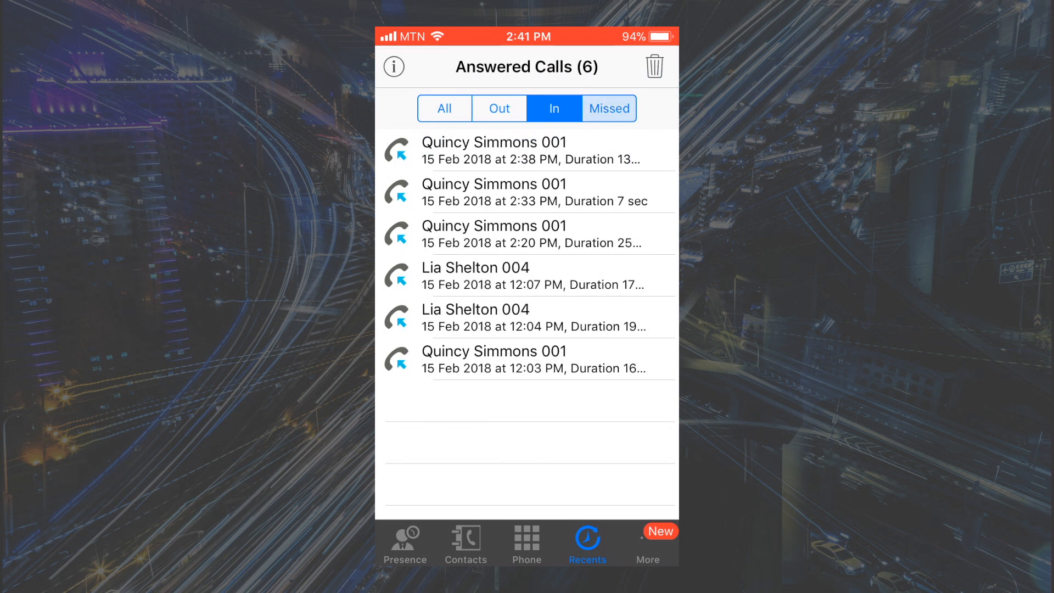
left_click(608, 108)
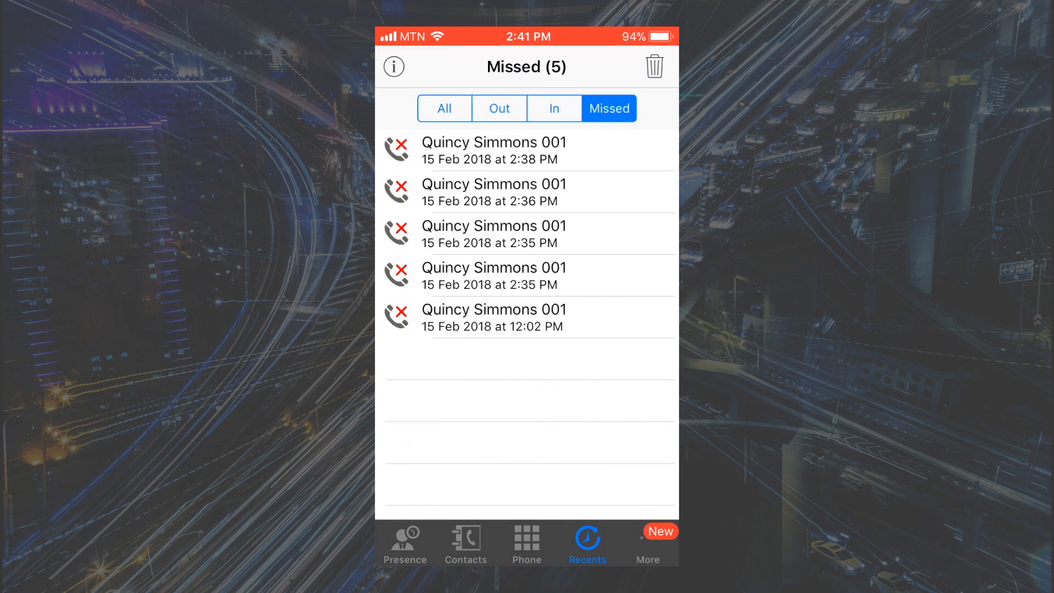
left_click(526, 543)
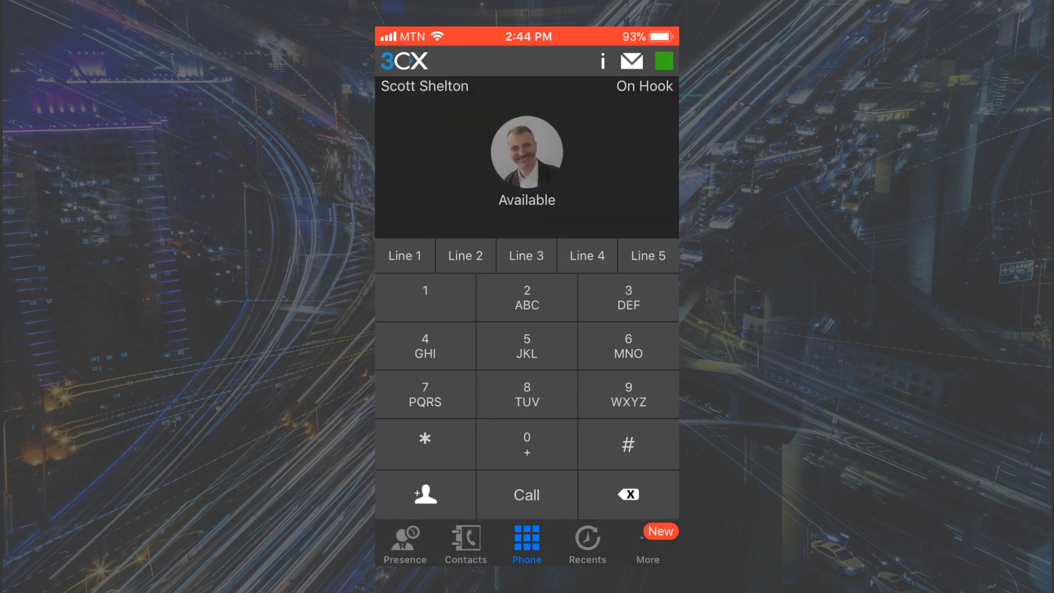
Schedule the 'marketing' conference for 15 Feb 2018, 2:59–3:59 PM, with announcements.
left_click(646, 543)
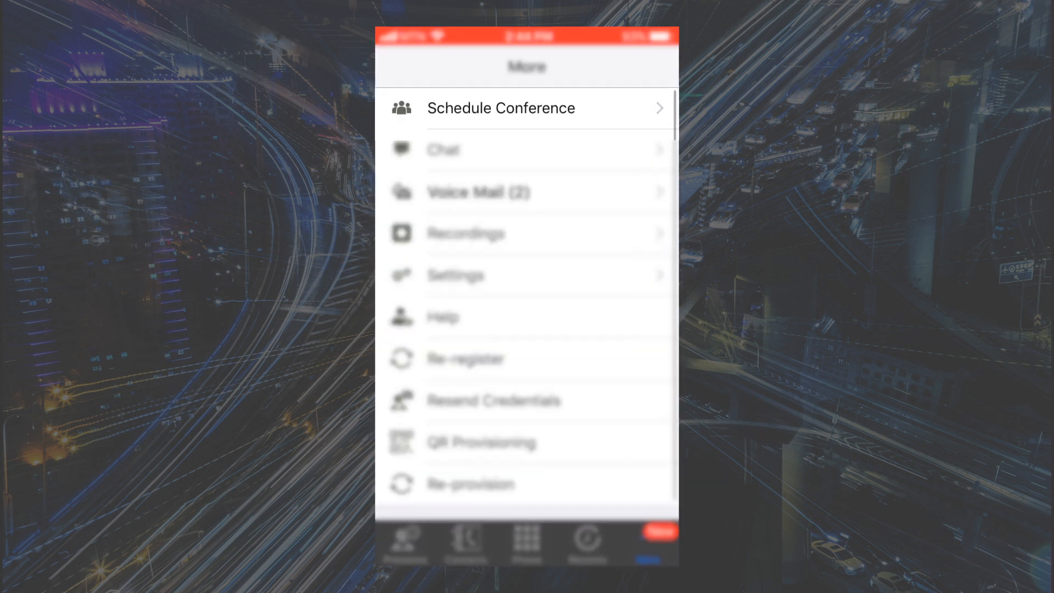
left_click(501, 108)
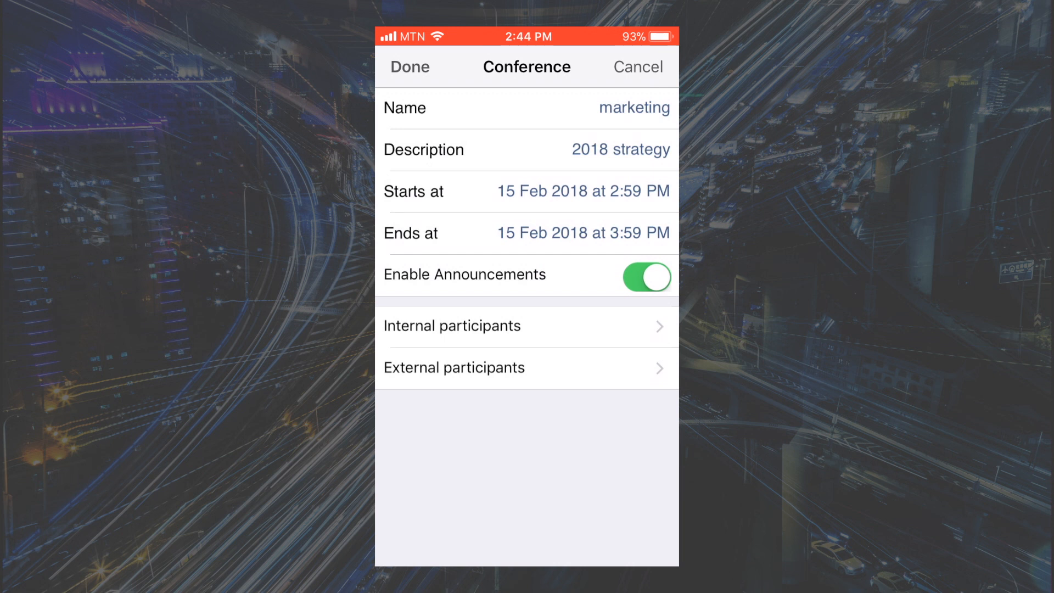
left_click(408, 67)
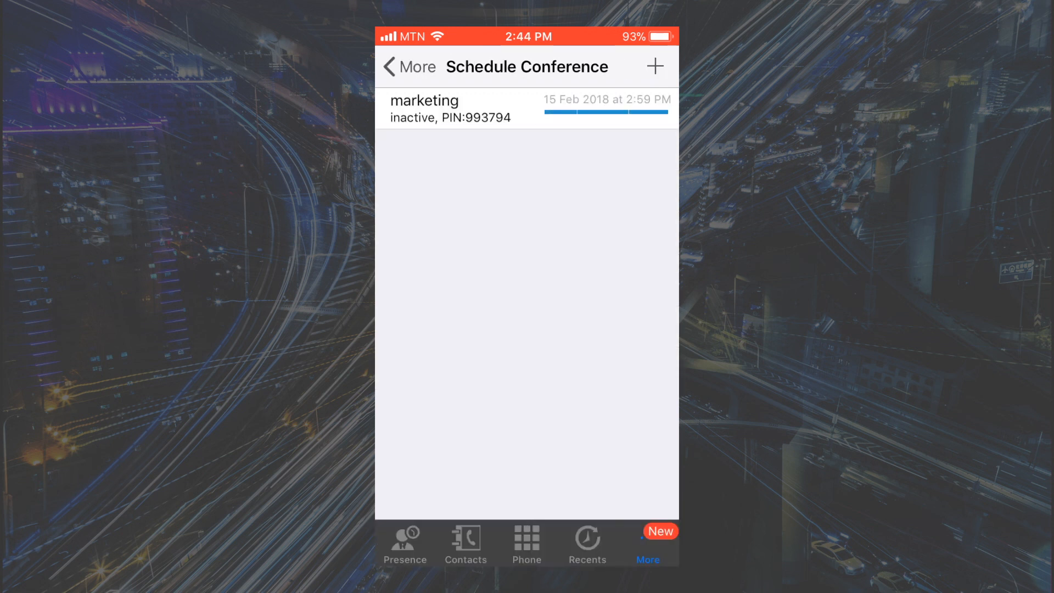
left_click(526, 543)
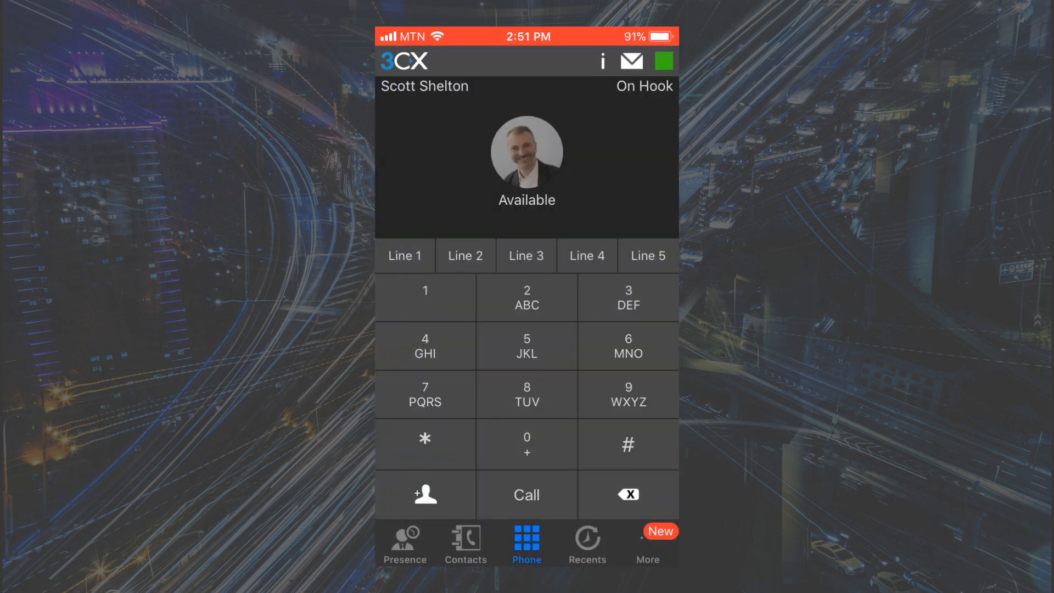
left_click(646, 544)
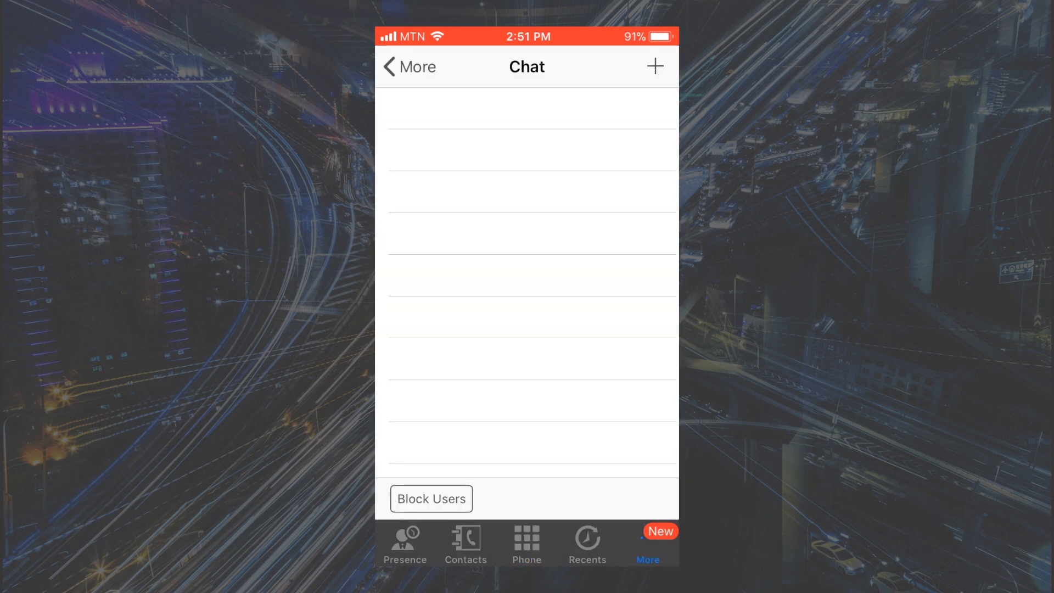
left_click(654, 67)
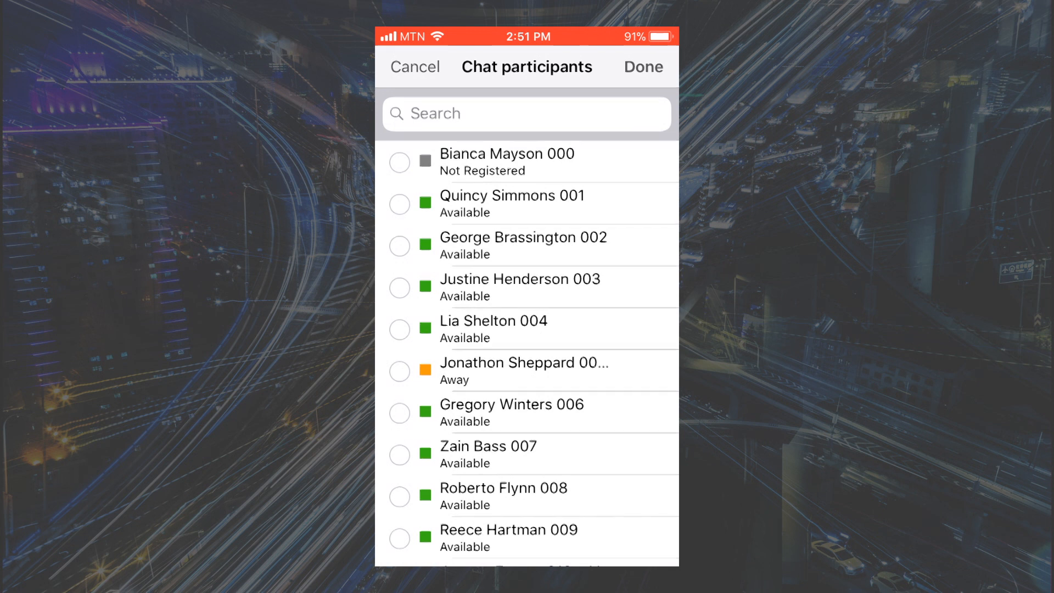
left_click(642, 67)
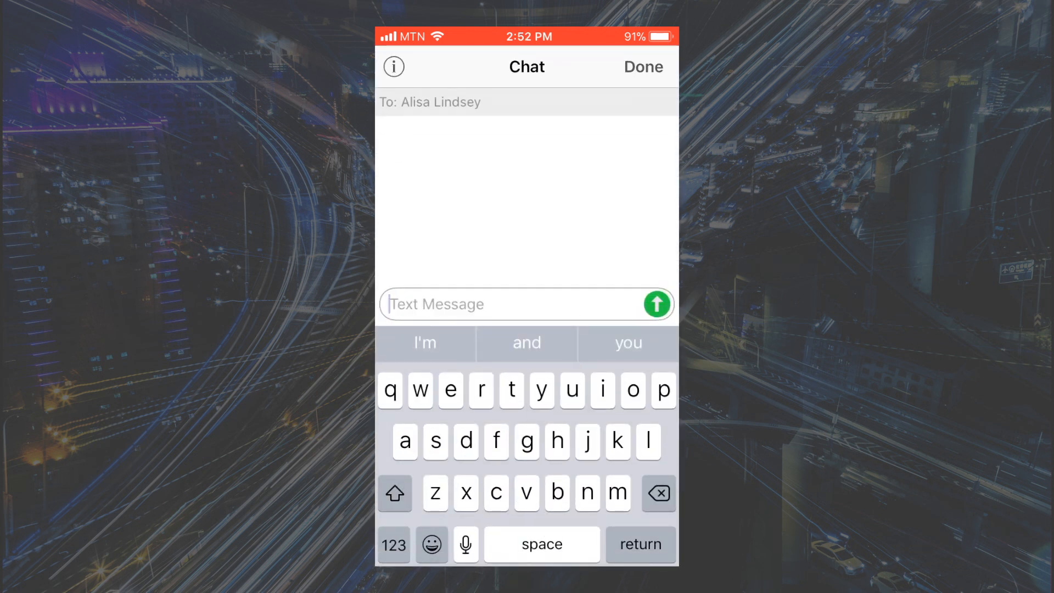
type("How are the reports com")
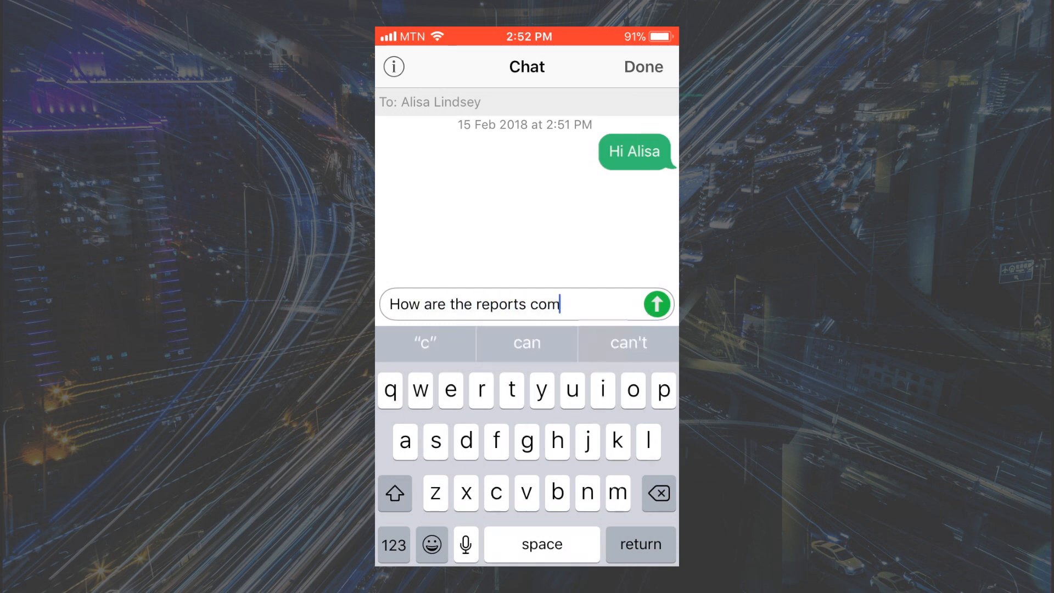
left_click(656, 305)
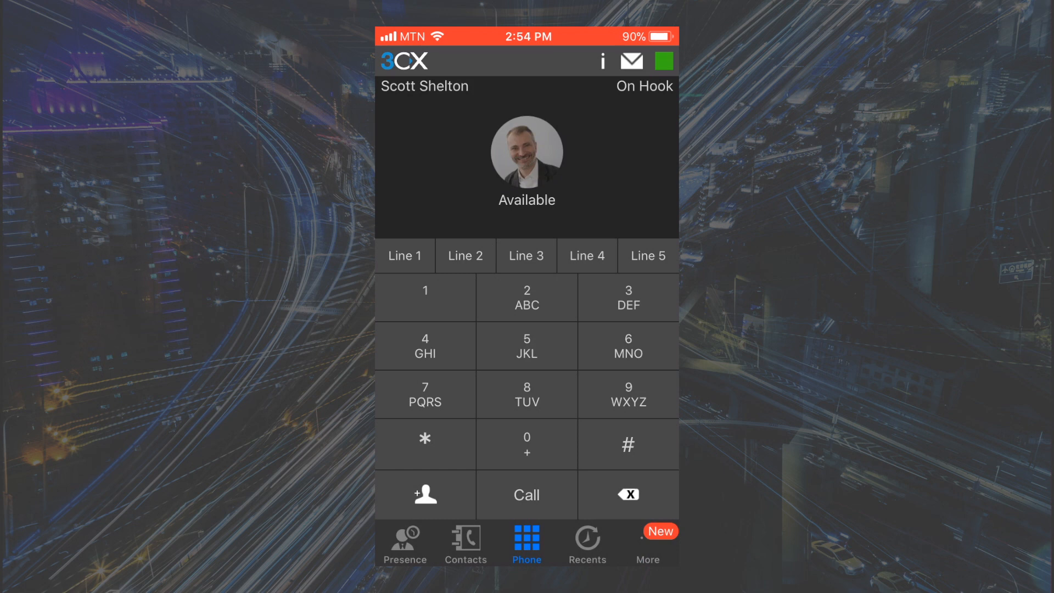
left_click(646, 543)
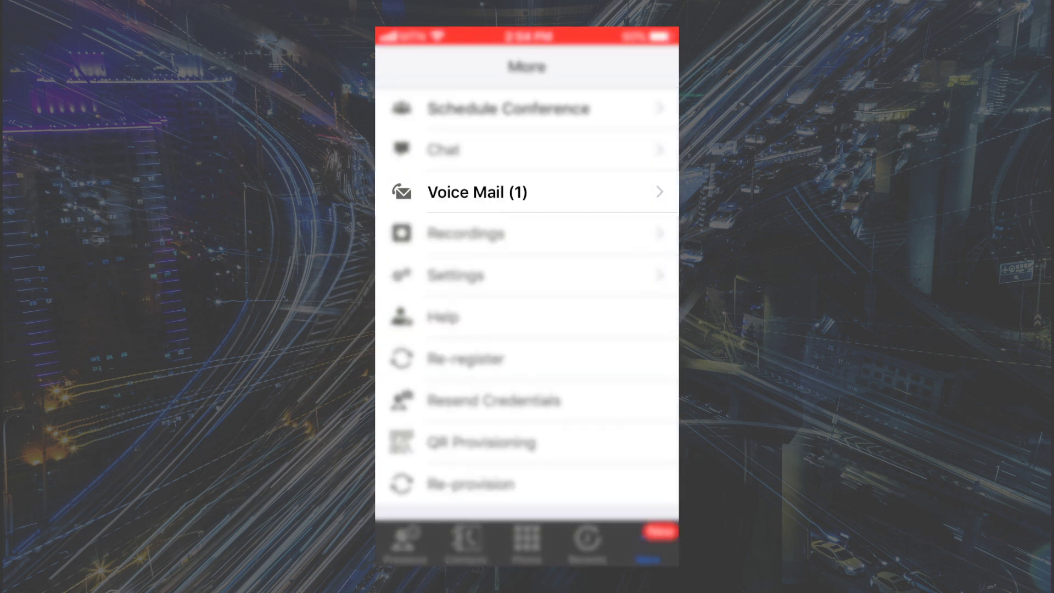